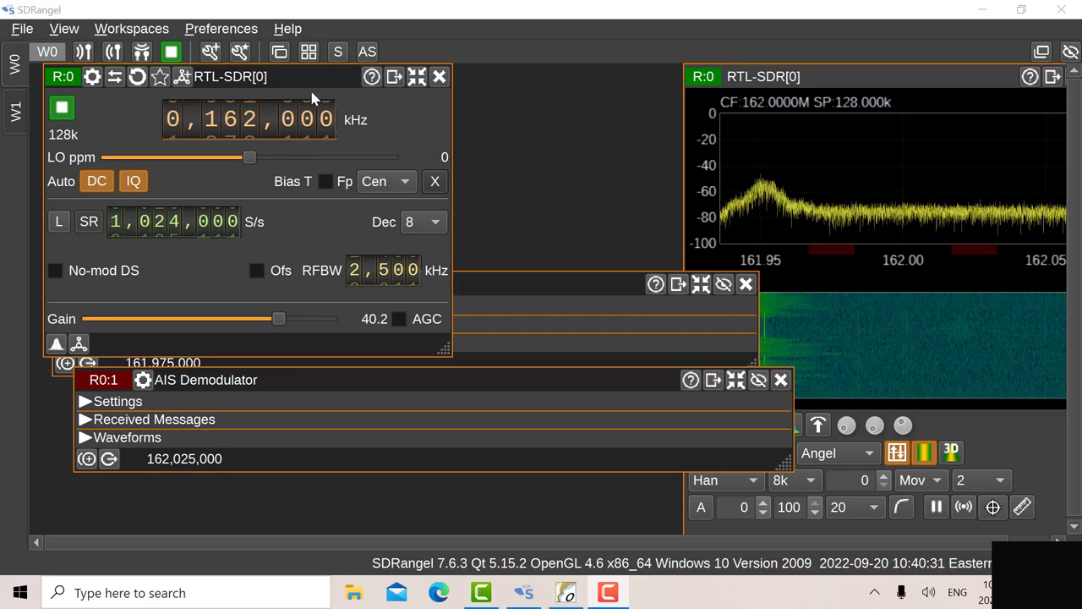
pyautogui.moveTo(517, 120)
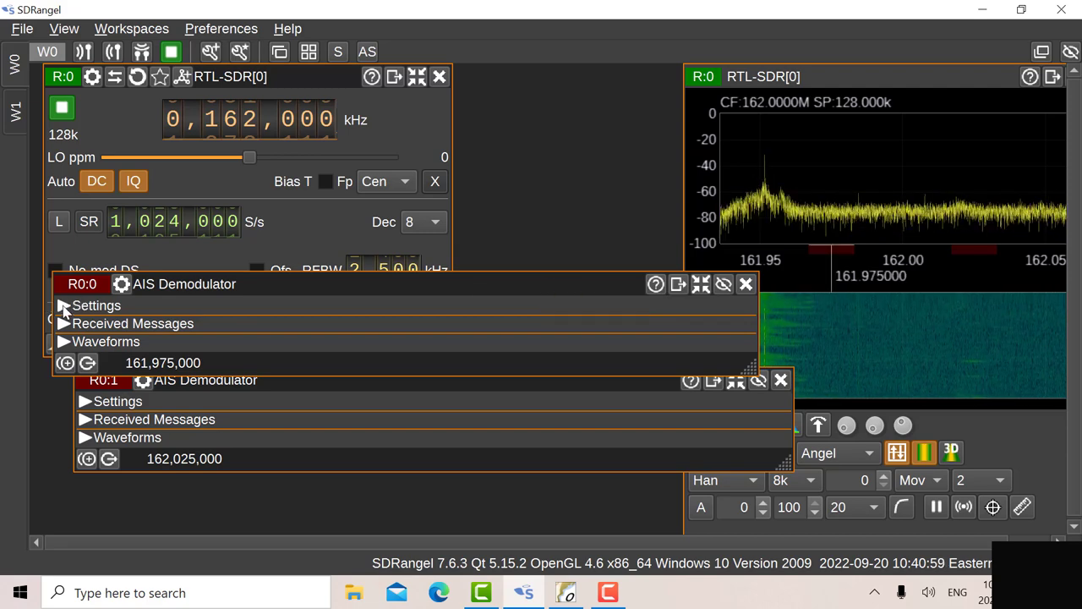
pyautogui.click(63, 305)
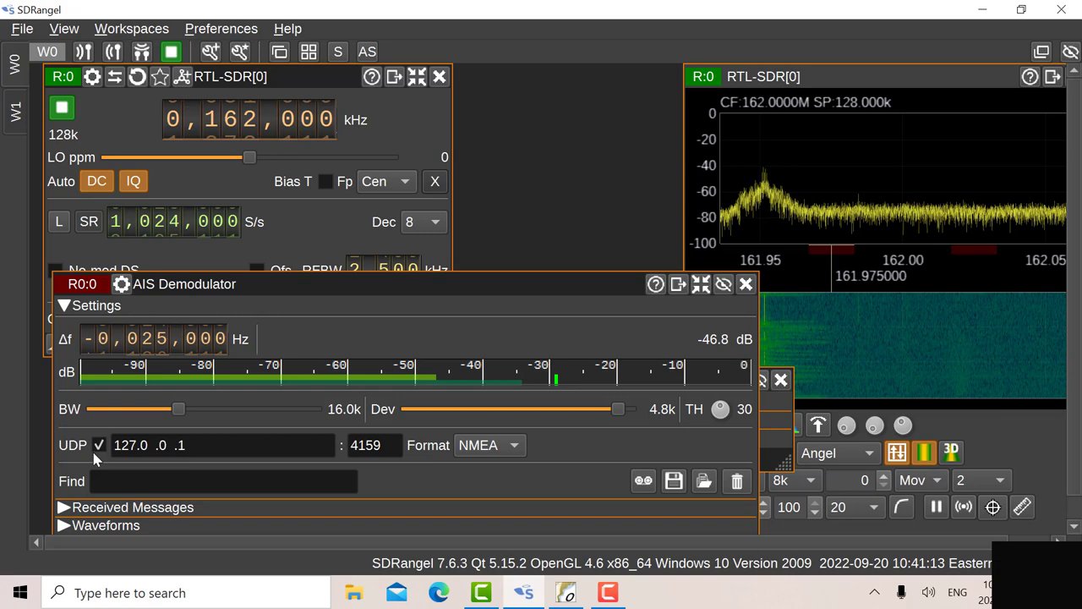
pyautogui.moveTo(99, 445)
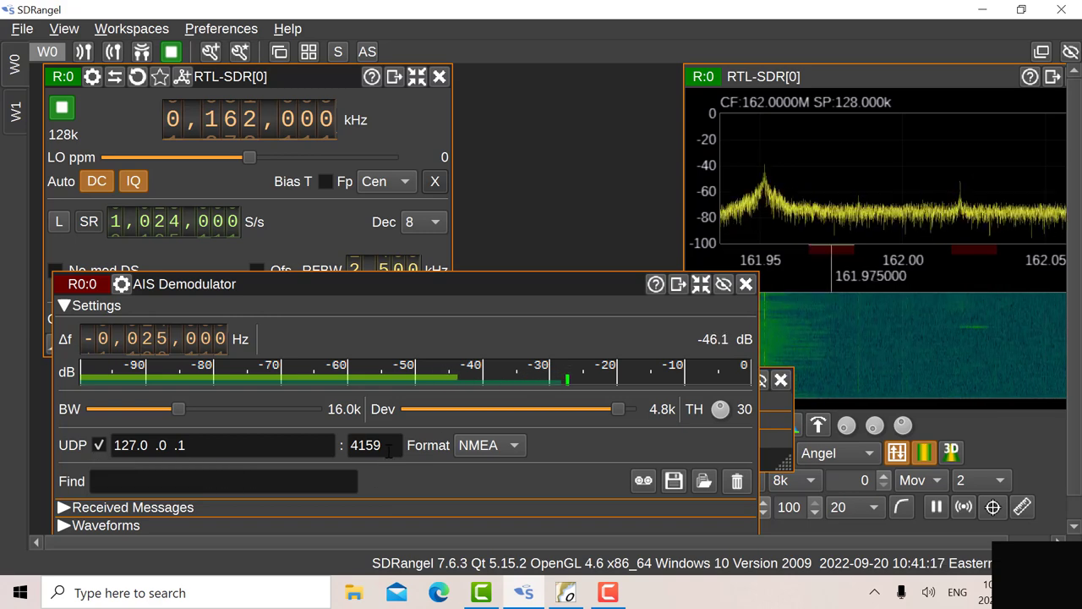
pyautogui.moveTo(207, 444)
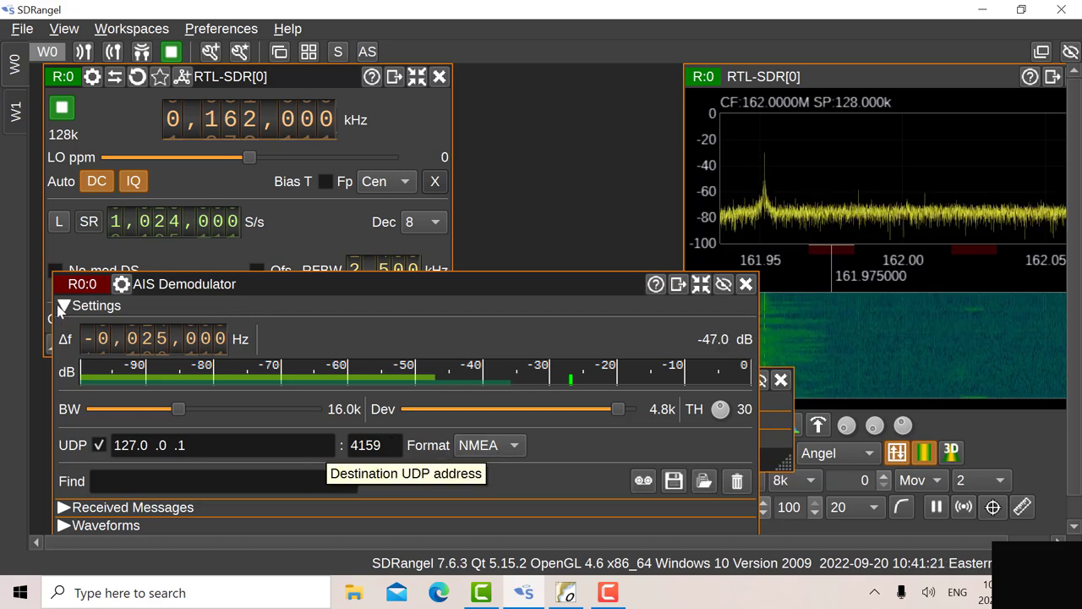
pyautogui.click(63, 305)
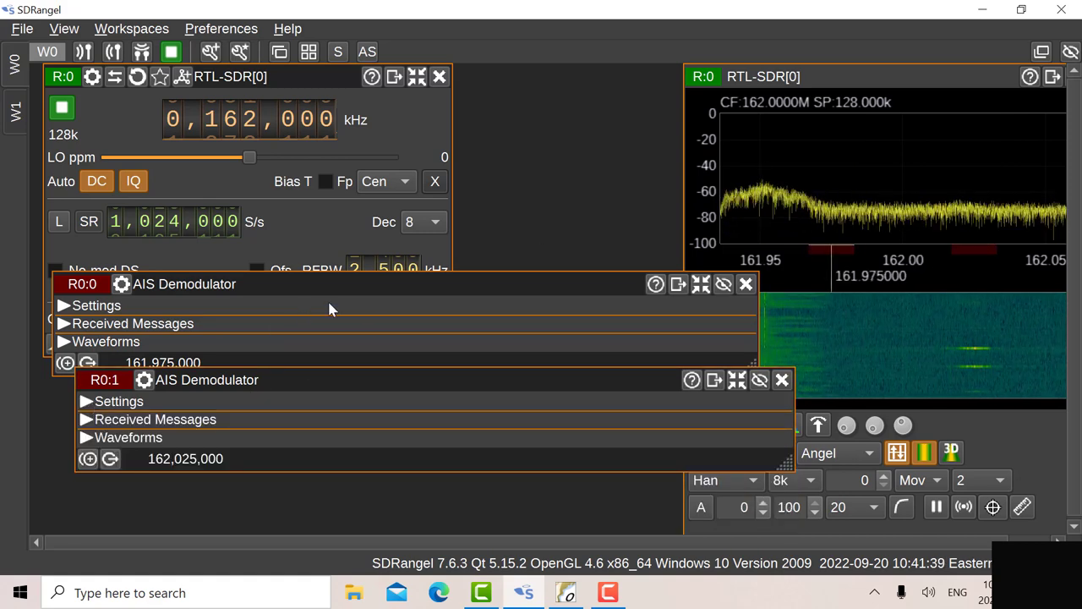
pyautogui.moveTo(399, 291)
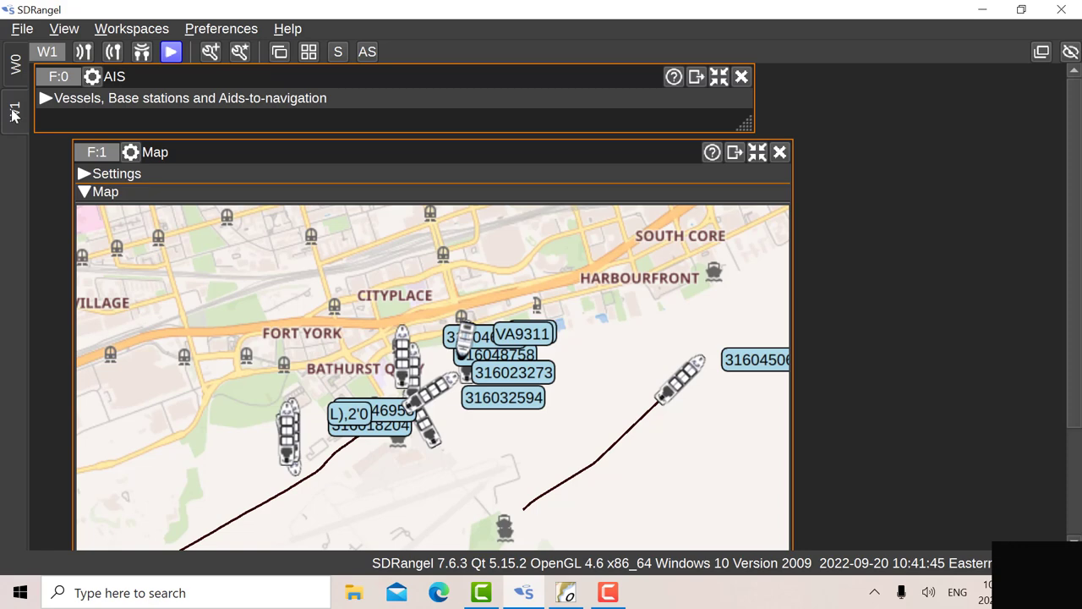
pyautogui.moveTo(345, 124)
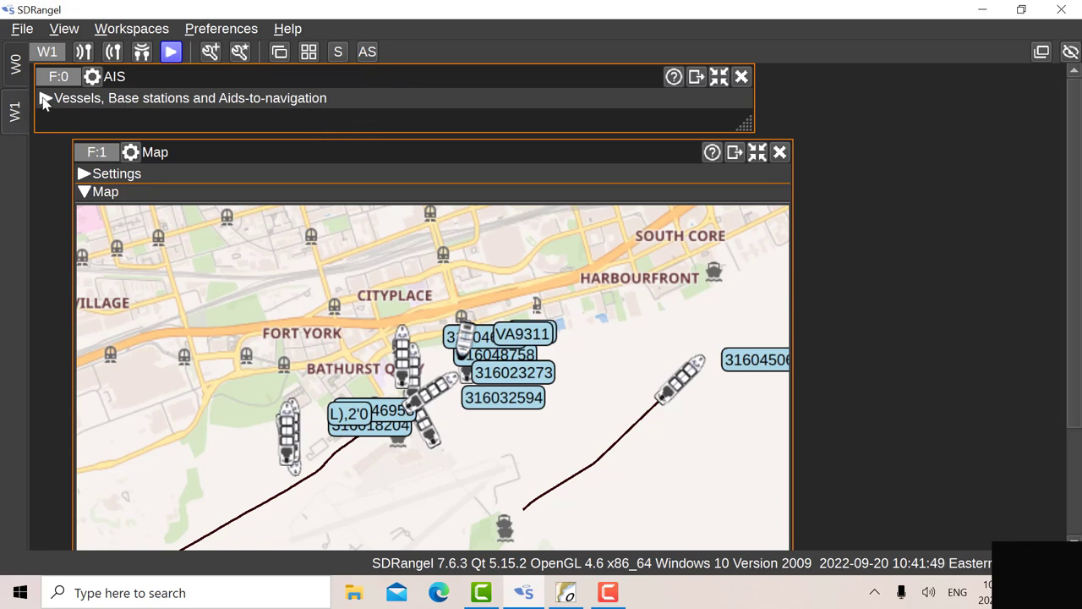
# - Review ships in the AIS Vessels table, collapse it to see the map, then move to OpenCPN
pyautogui.click(46, 98)
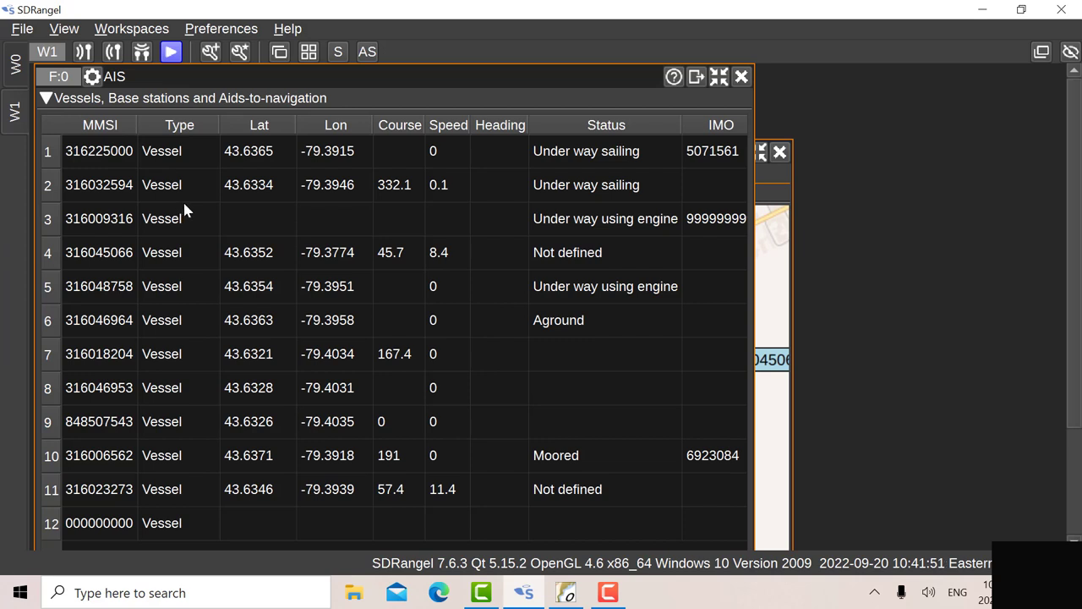
pyautogui.moveTo(524, 294)
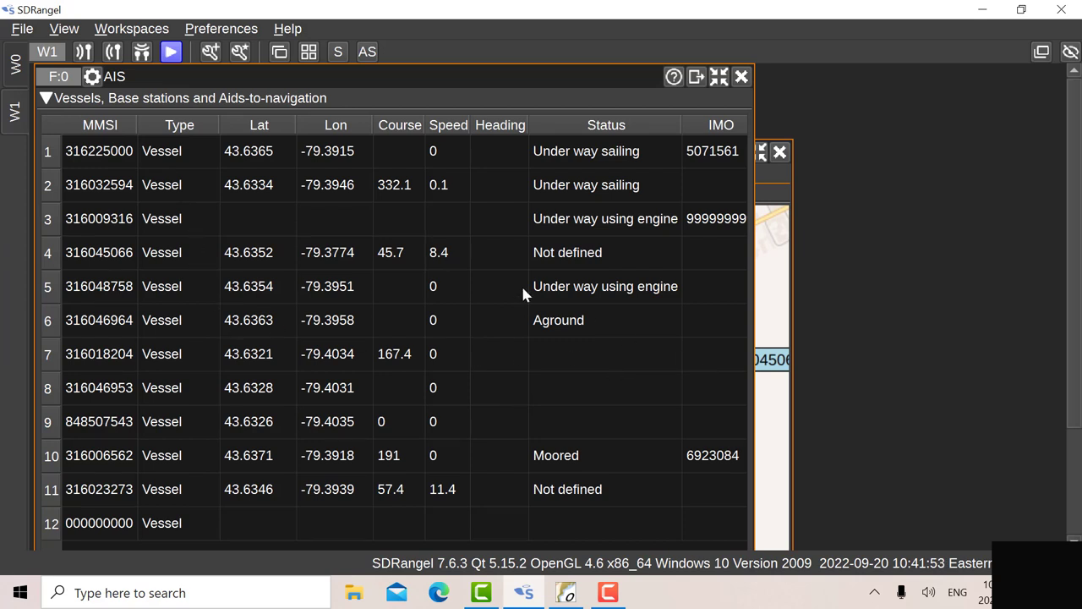
pyautogui.moveTo(166, 233)
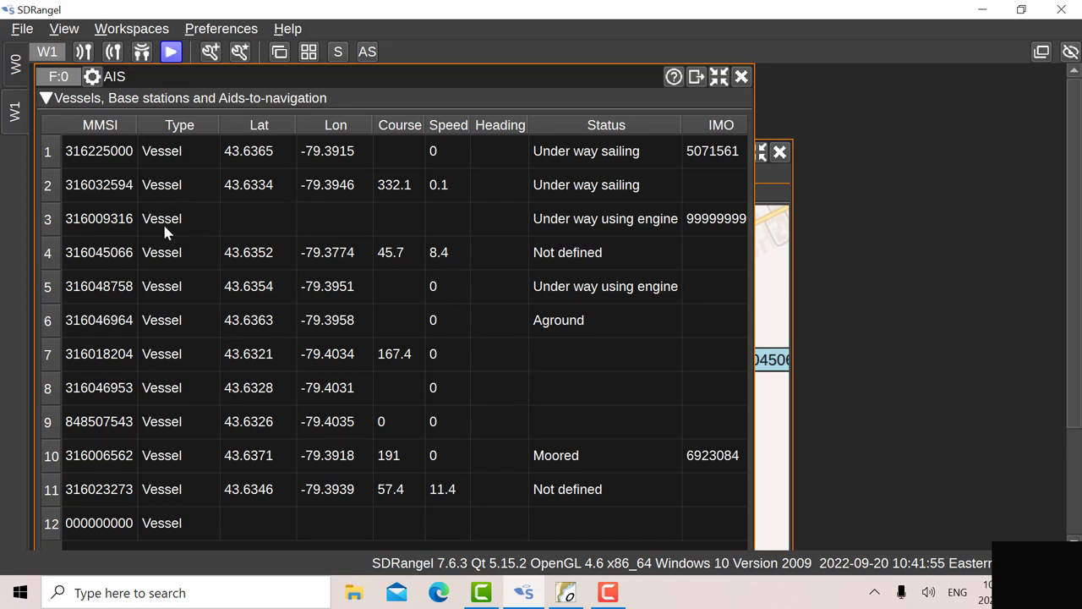
pyautogui.click(45, 98)
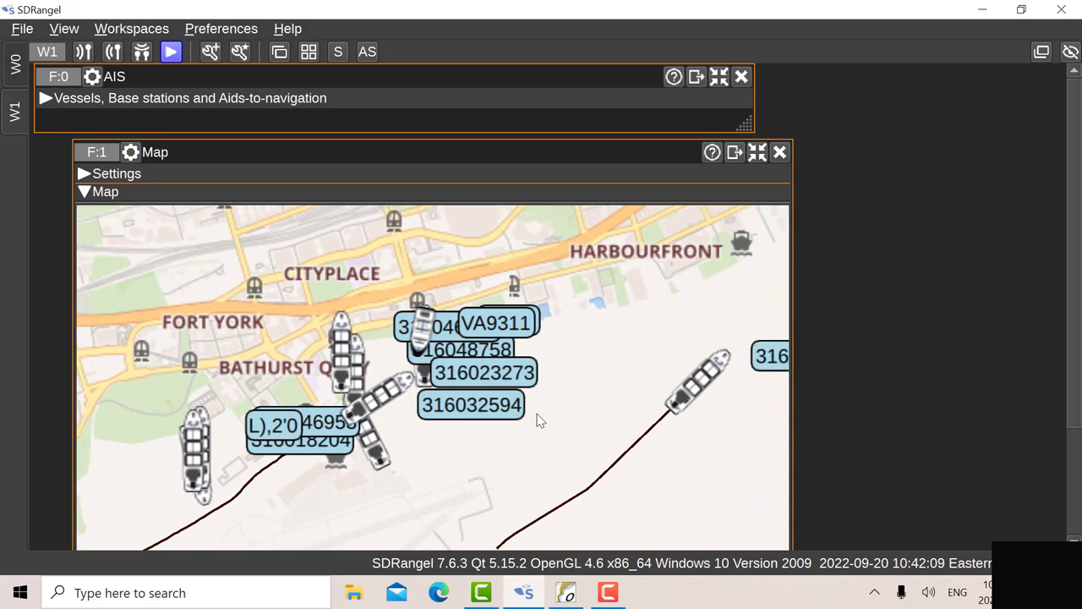
pyautogui.click(566, 592)
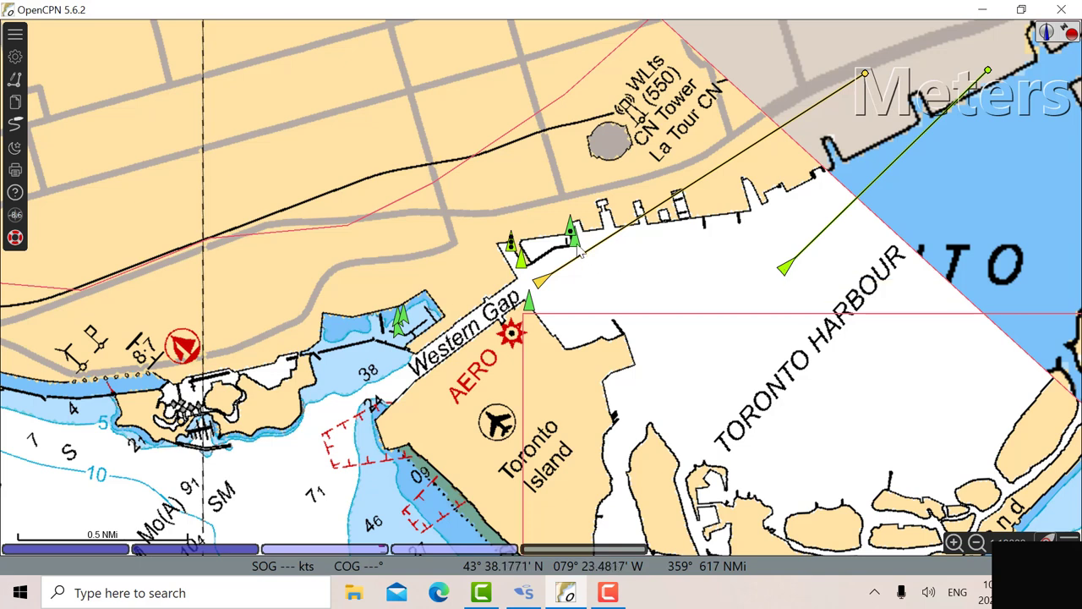
pyautogui.moveTo(572, 235)
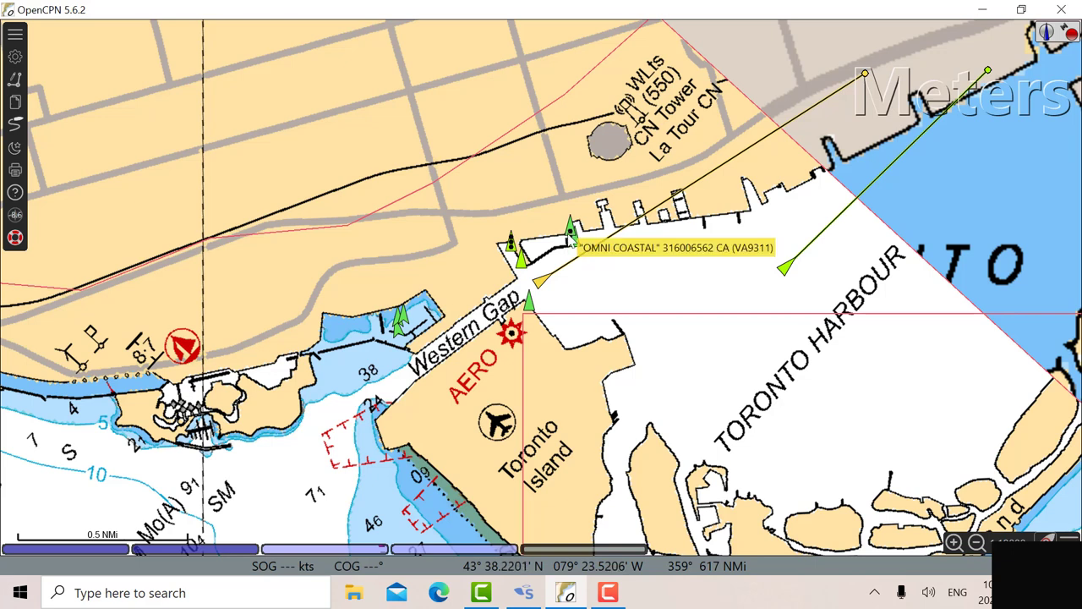
pyautogui.moveTo(651, 331)
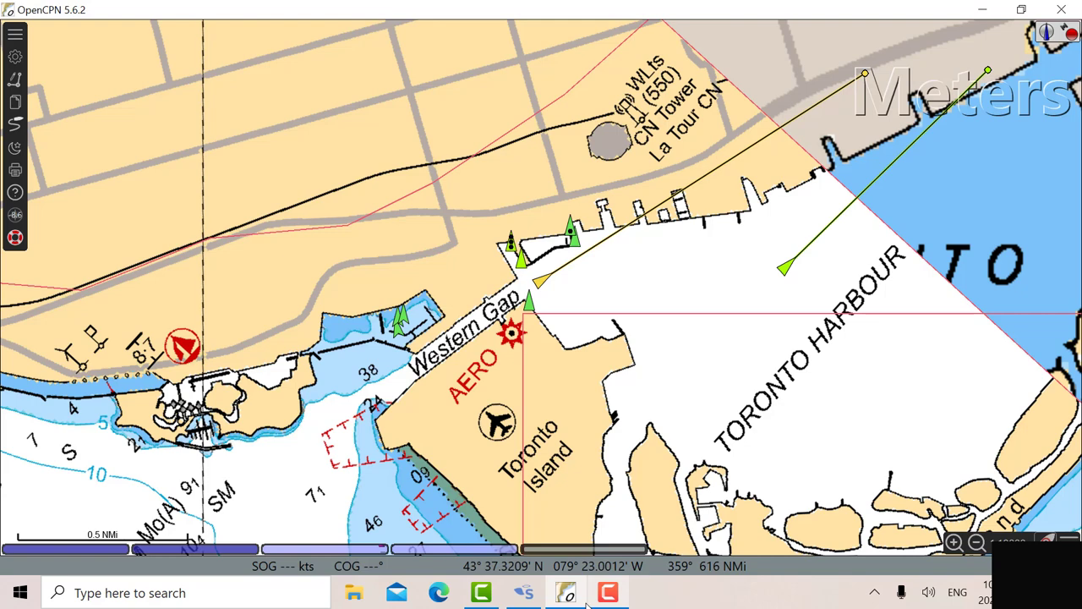
pyautogui.moveTo(524, 592)
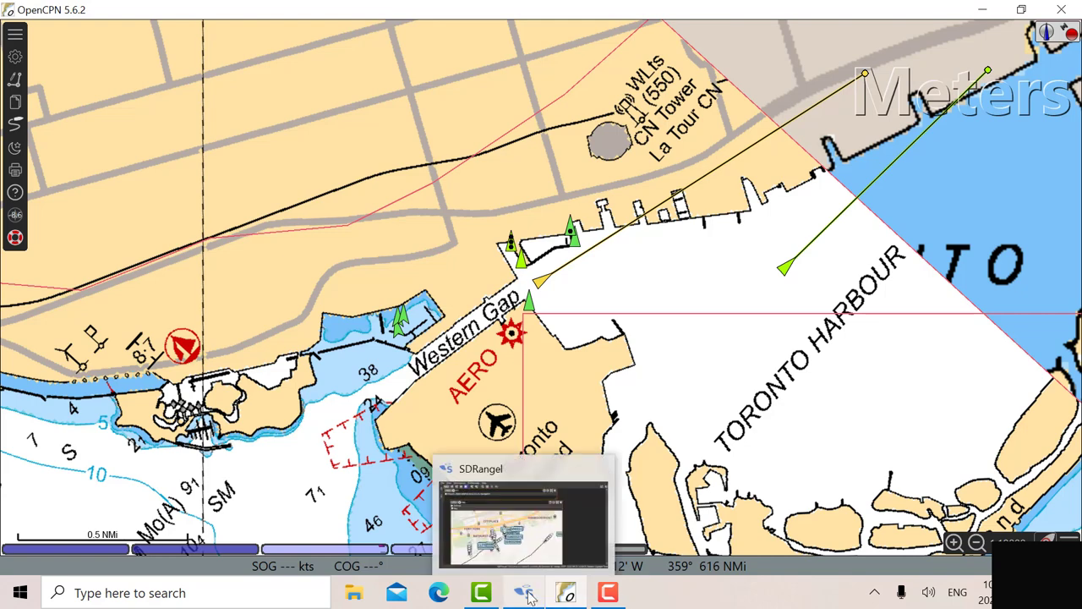
# - Return from OpenCPN's Toronto Harbour chart to SDRangel's vessel map
pyautogui.click(522, 591)
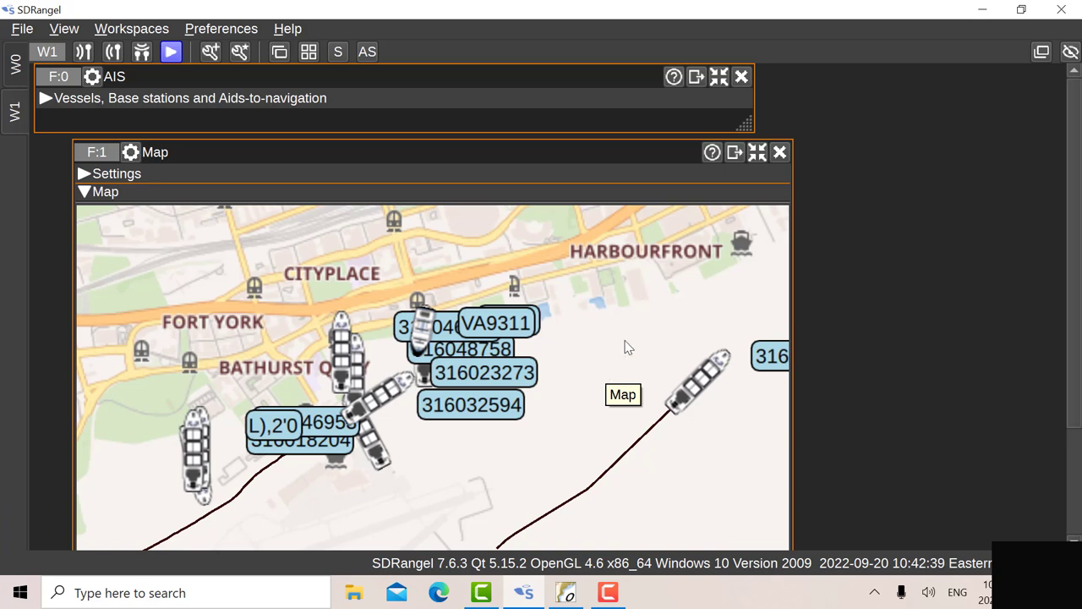
pyautogui.moveTo(627, 344)
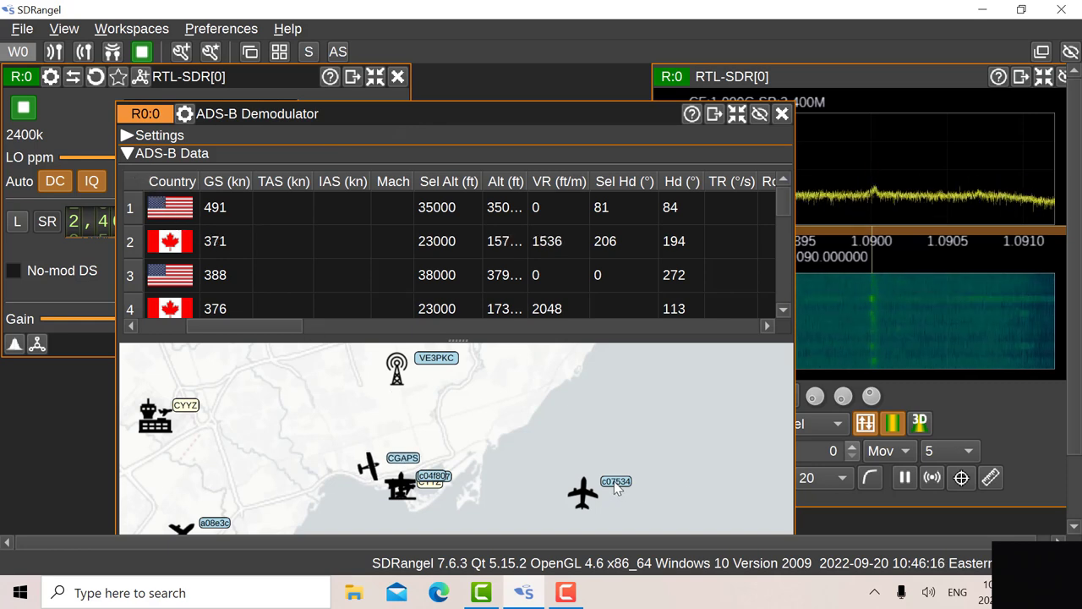
# - Select aircraft c07534 on the ADS-B map to show its DHC-8-402, 5075 ft details
pyautogui.click(583, 493)
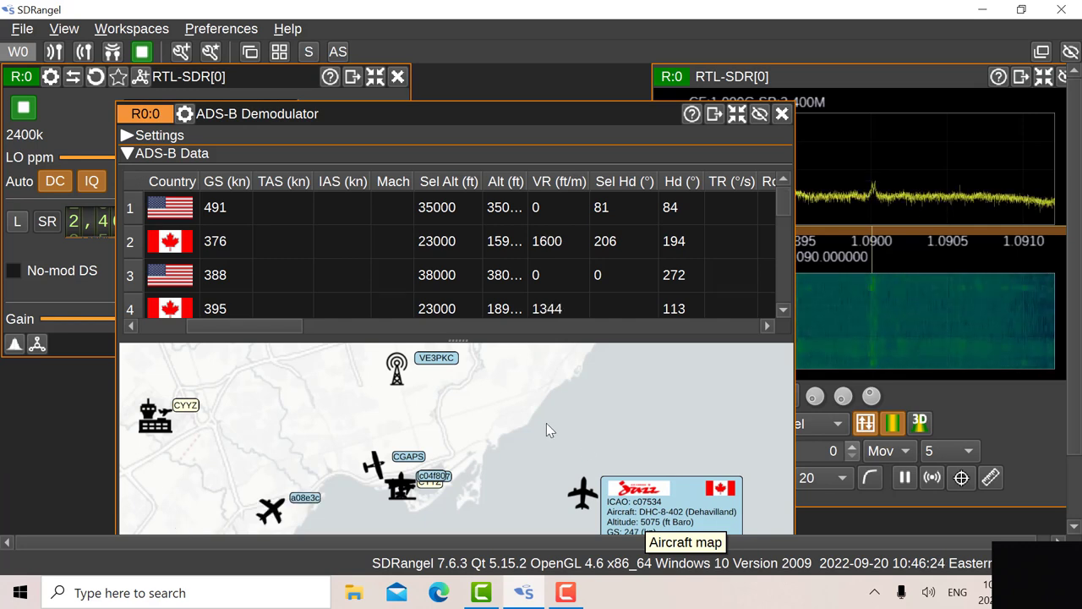
pyautogui.moveTo(540, 423)
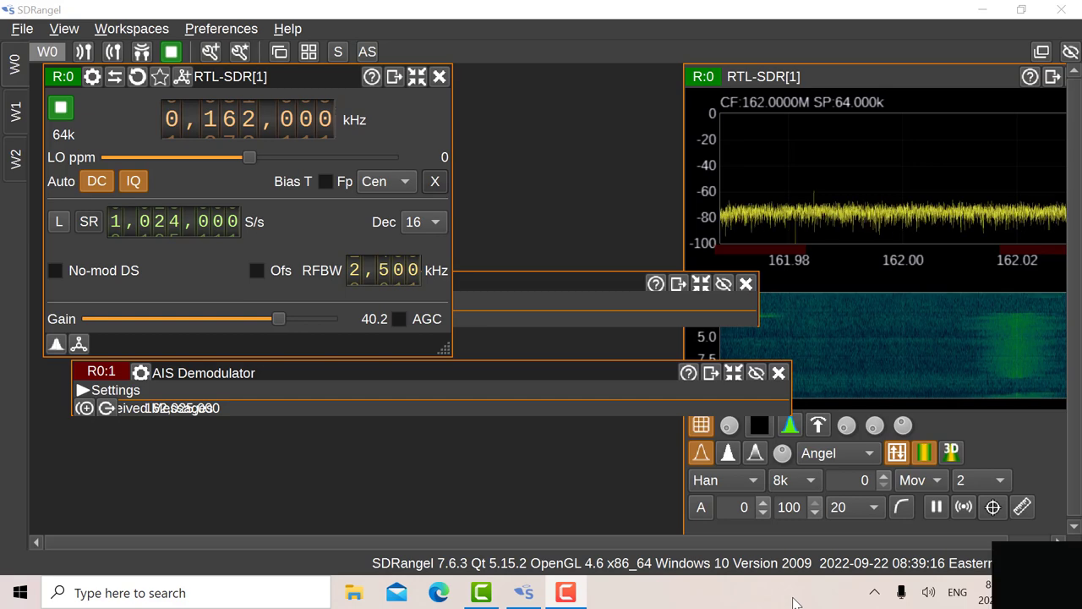
pyautogui.moveTo(722, 475)
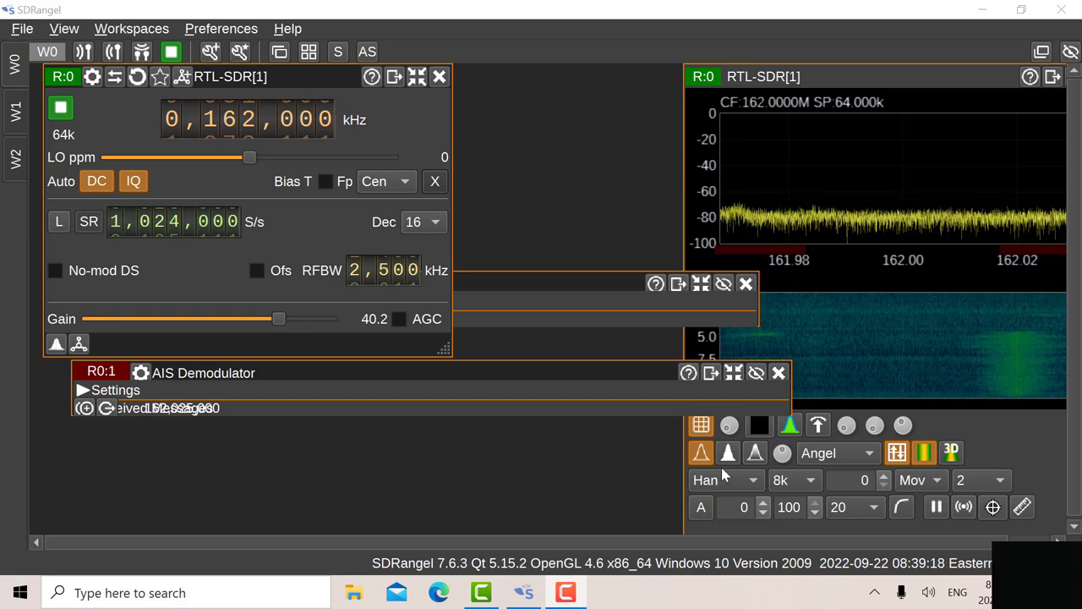
pyautogui.moveTo(414, 518)
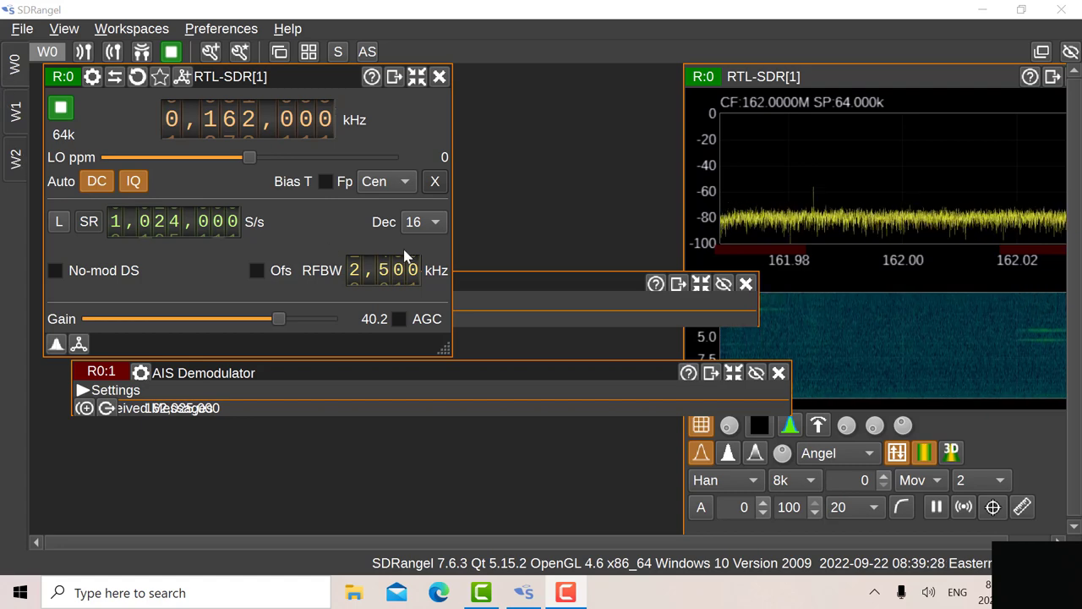
pyautogui.moveTo(573, 172)
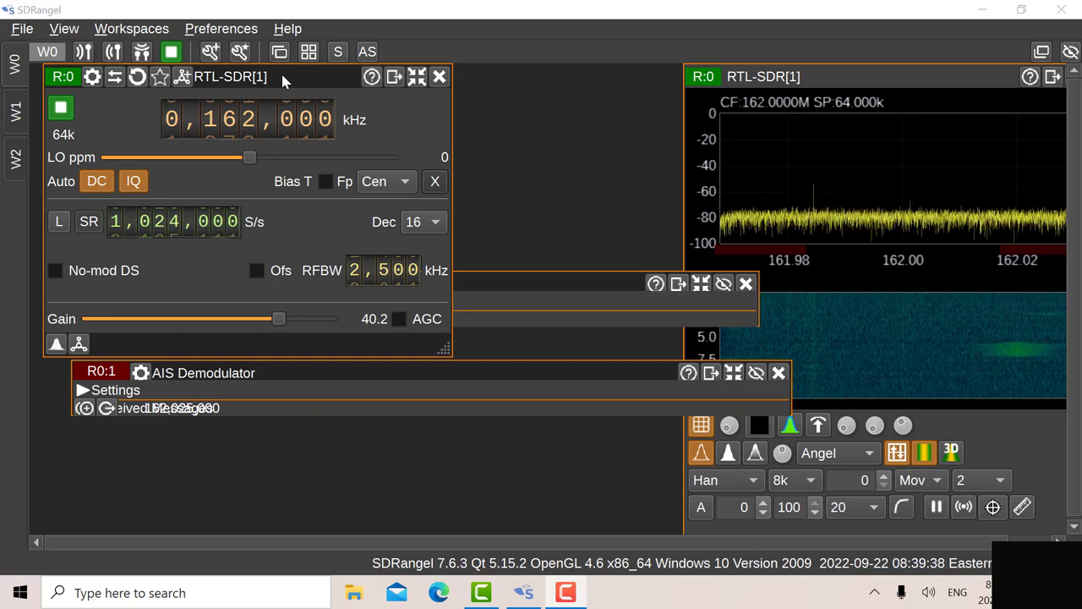
pyautogui.moveTo(272, 142)
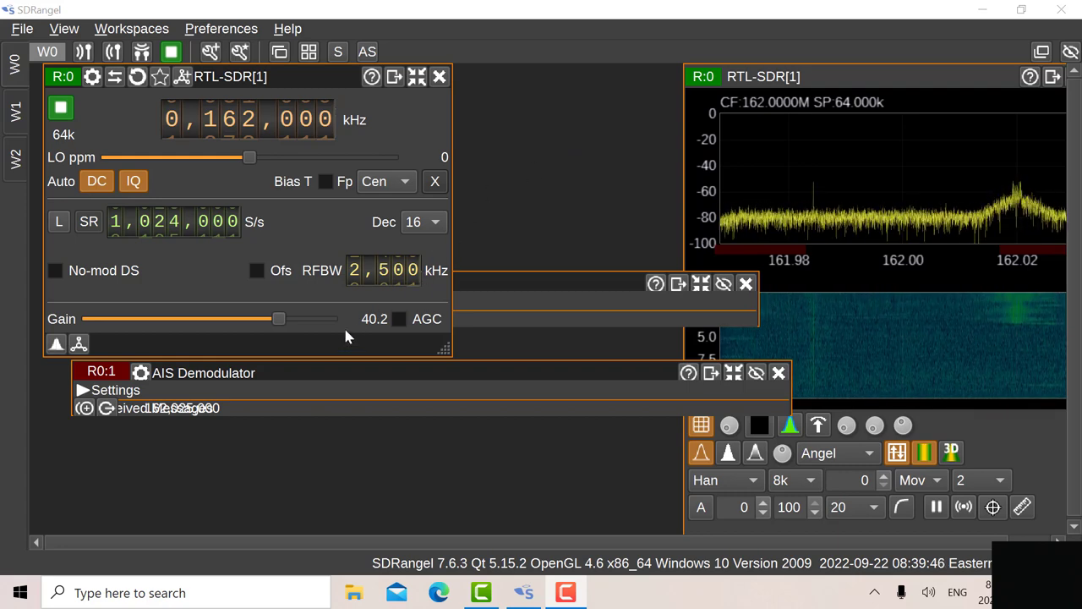
pyautogui.moveTo(154, 253)
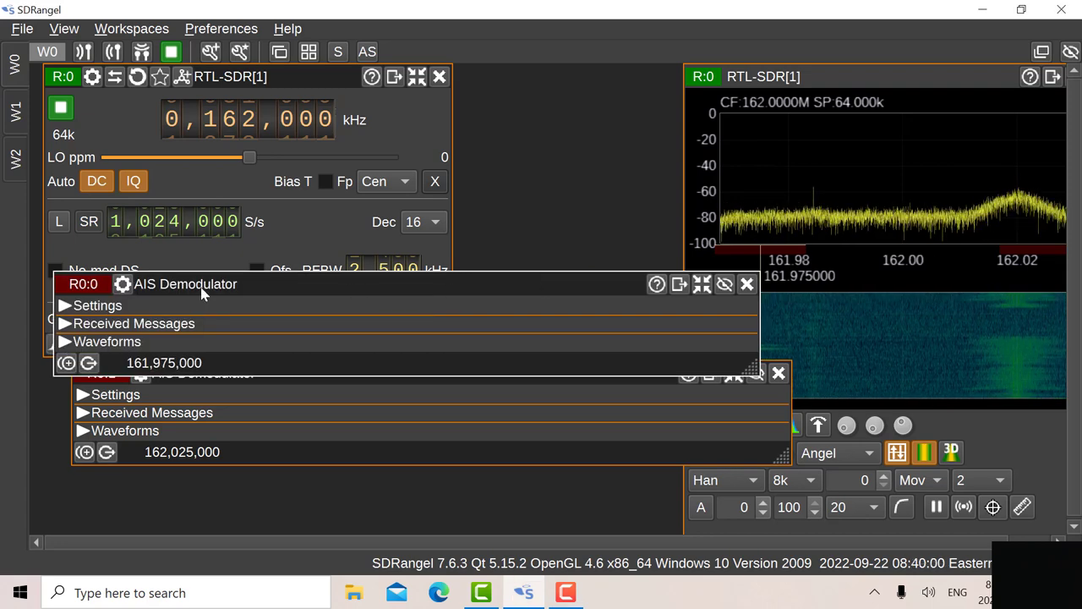
# - Expand settings for AIS demodulators R0:0 (Δf −25 kHz, UDP 127.0.0.1:4159) and R0:1 (Δf +25 kHz)
pyautogui.click(64, 305)
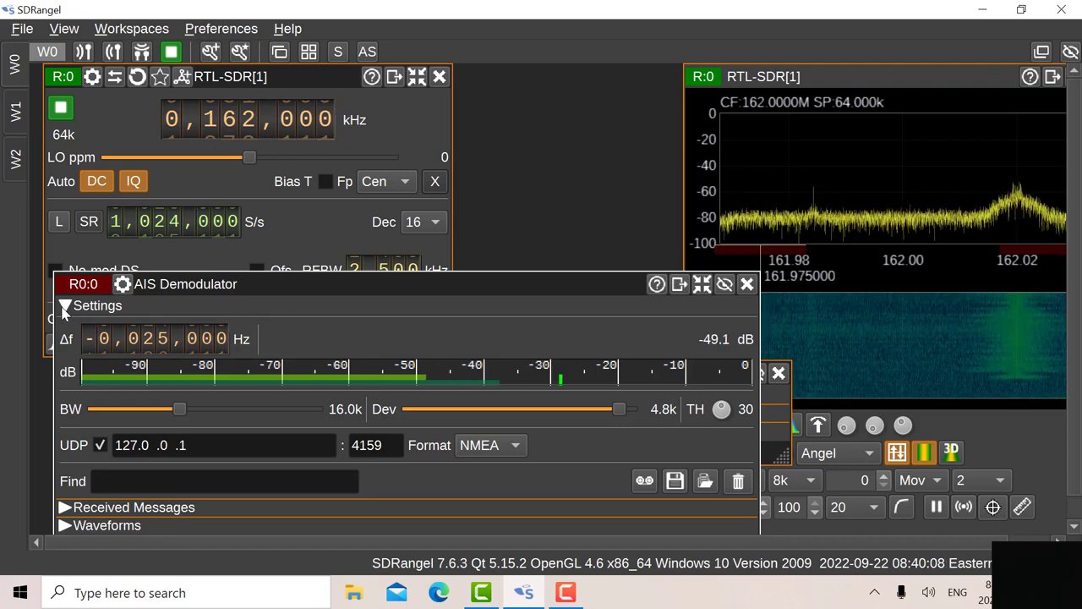
pyautogui.moveTo(100, 444)
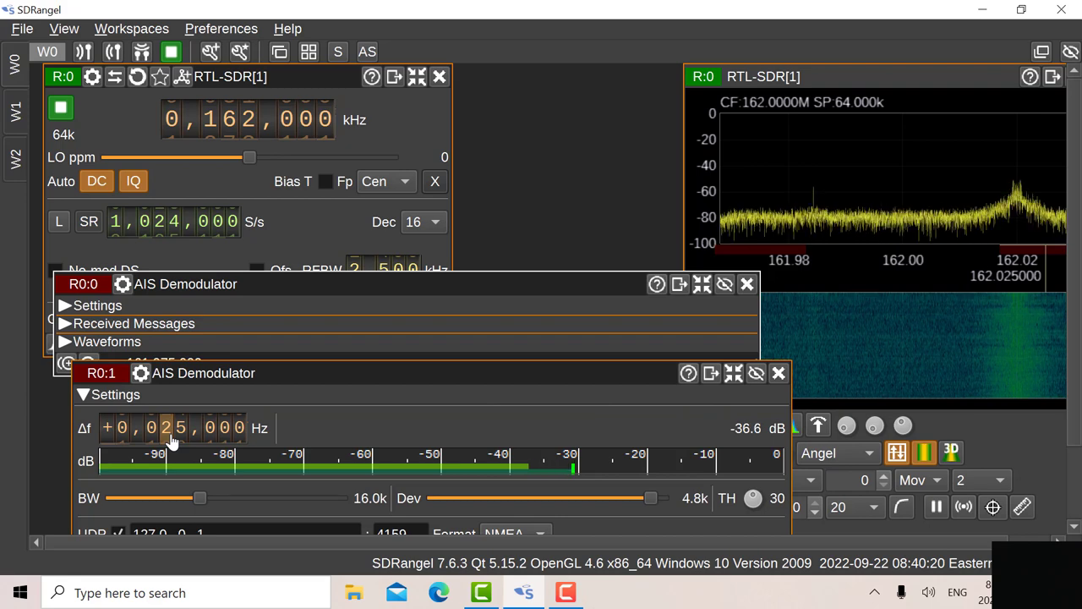
pyautogui.click(83, 394)
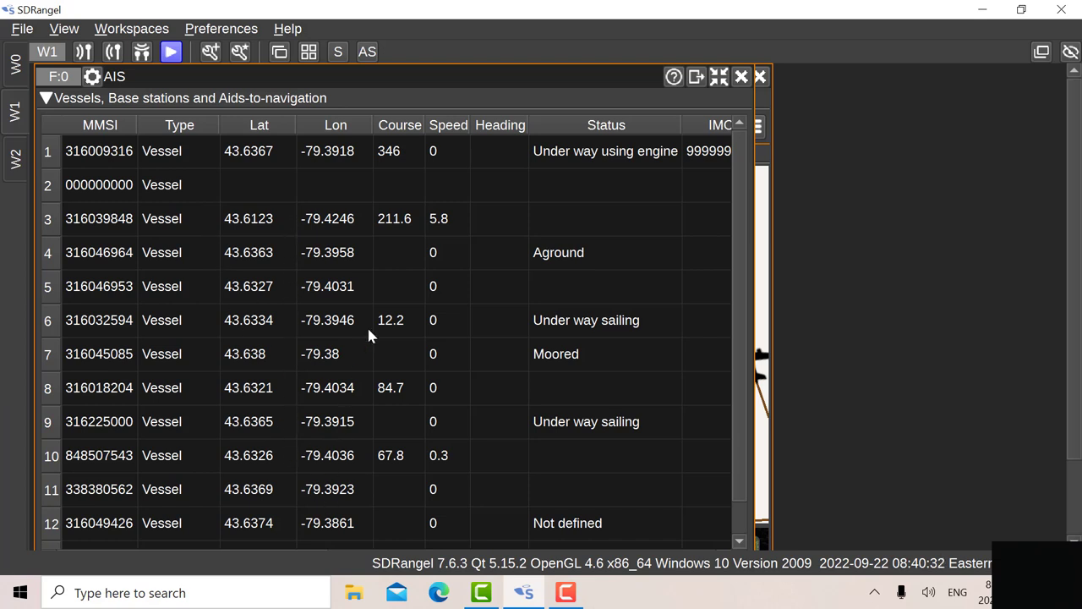
pyautogui.moveTo(378, 274)
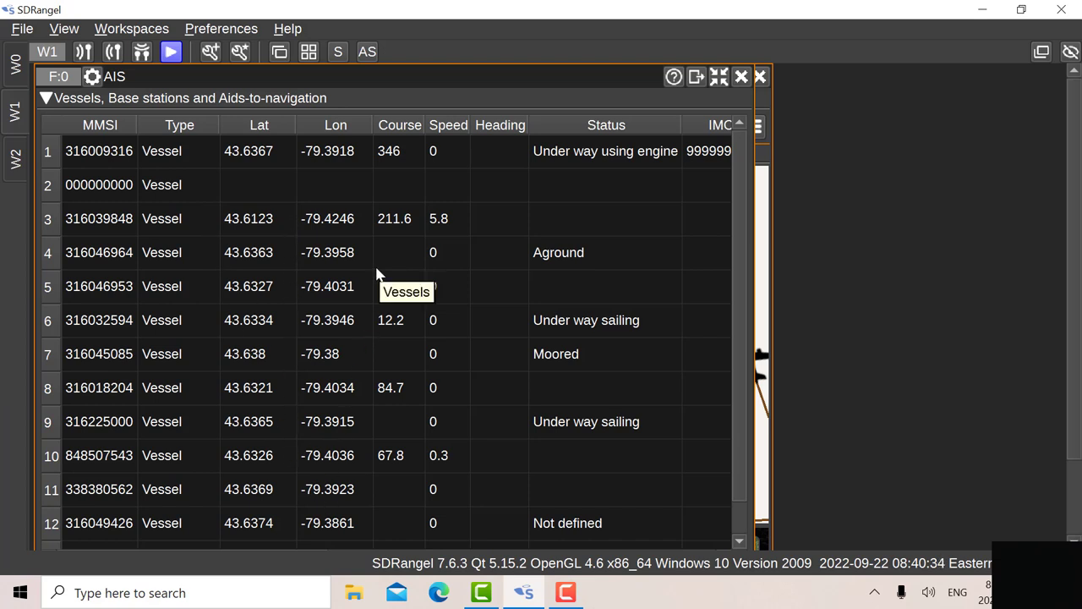
pyautogui.moveTo(274, 81)
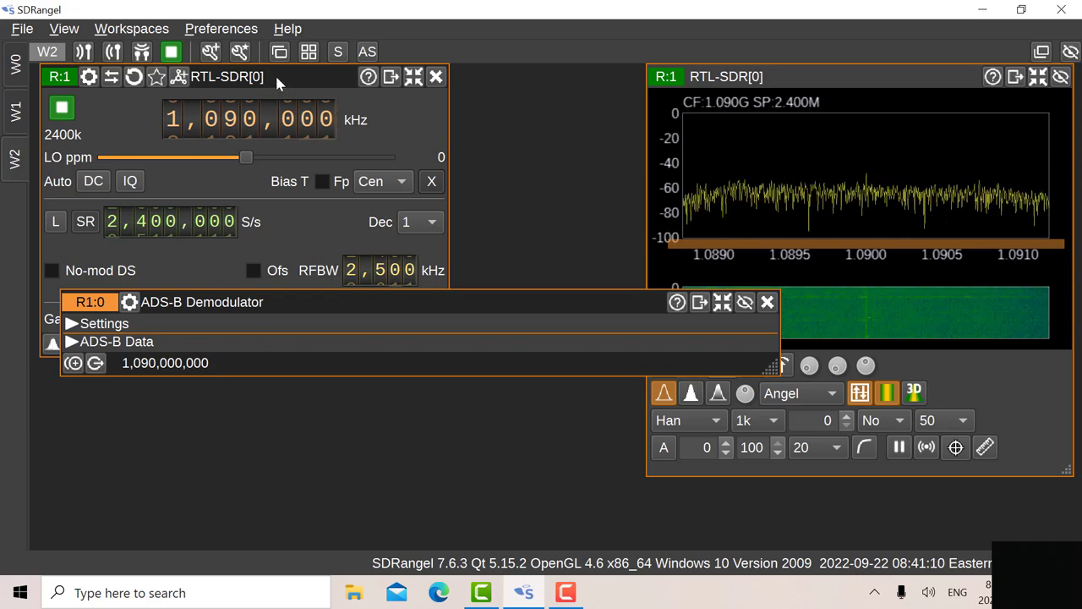
pyautogui.moveTo(279, 80)
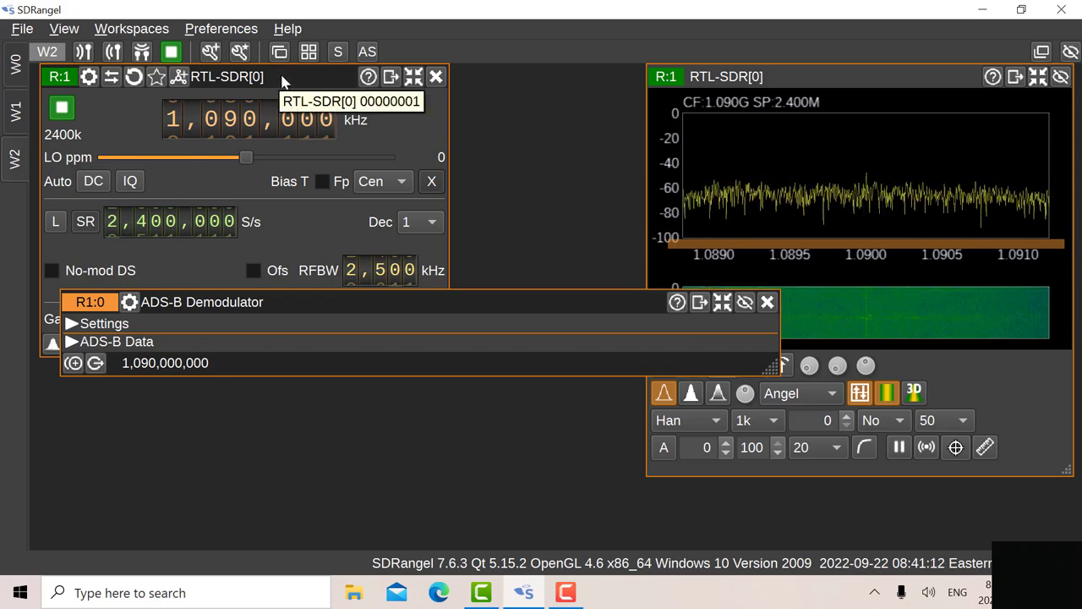
pyautogui.moveTo(209, 151)
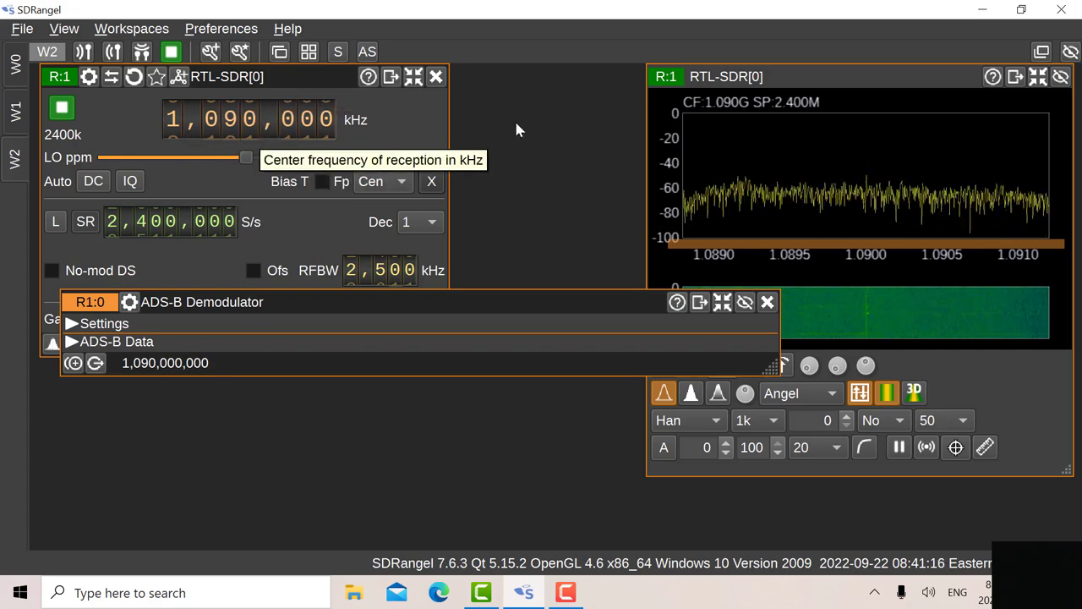
pyautogui.moveTo(548, 121)
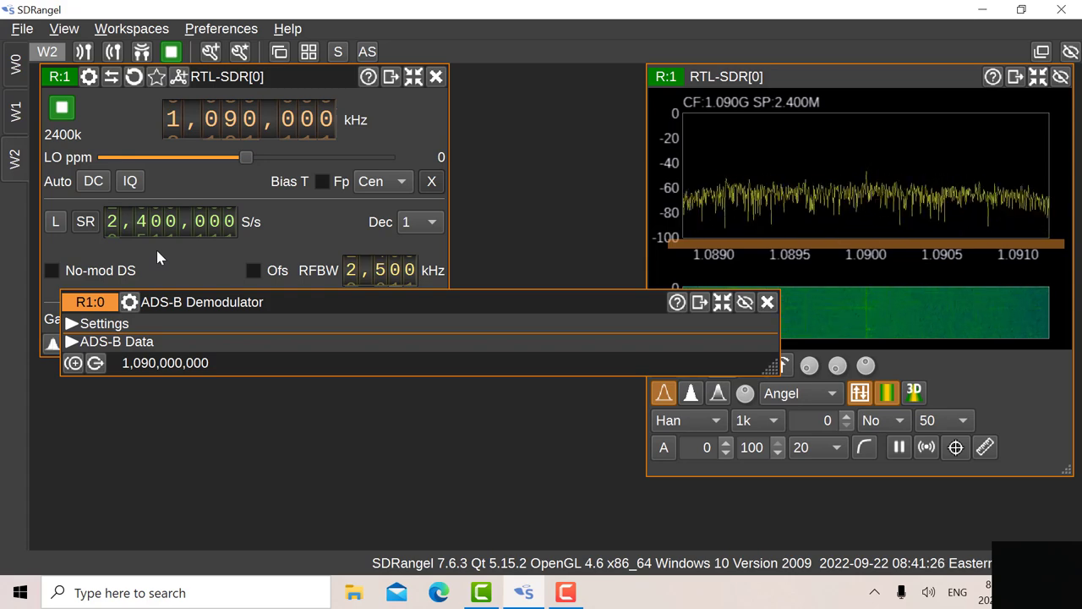
pyautogui.moveTo(423, 241)
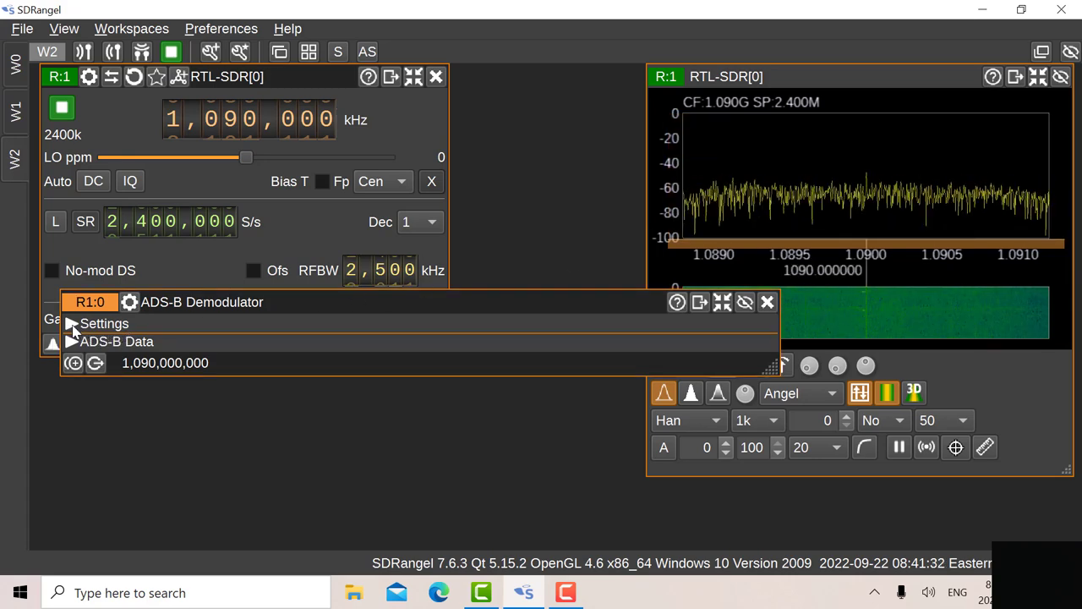
# - Expand and collapse the ADS-B Demodulator's Settings section to review it
pyautogui.click(72, 322)
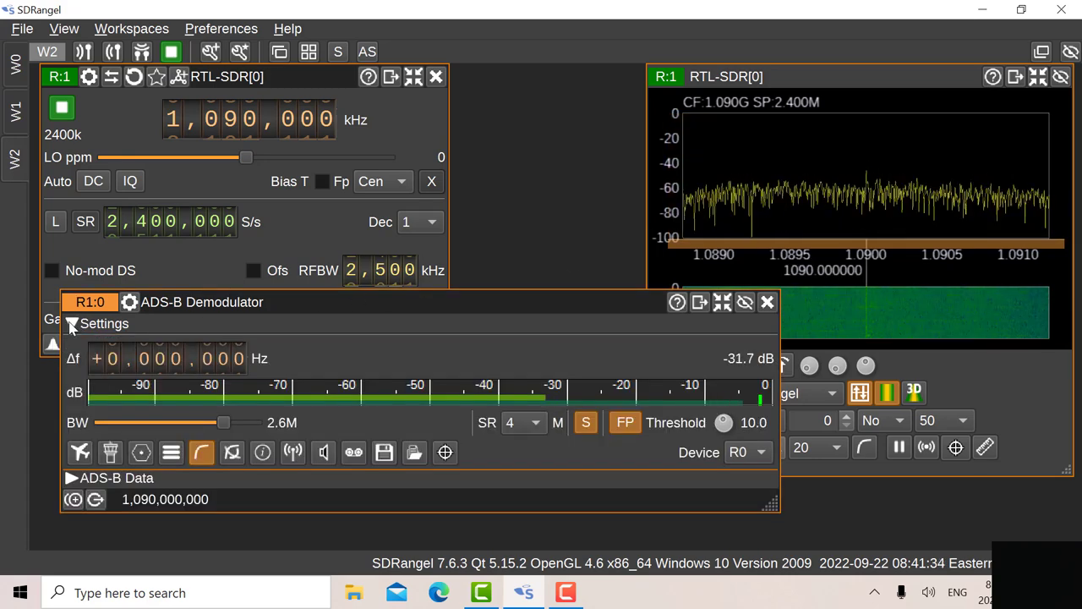
pyautogui.click(72, 323)
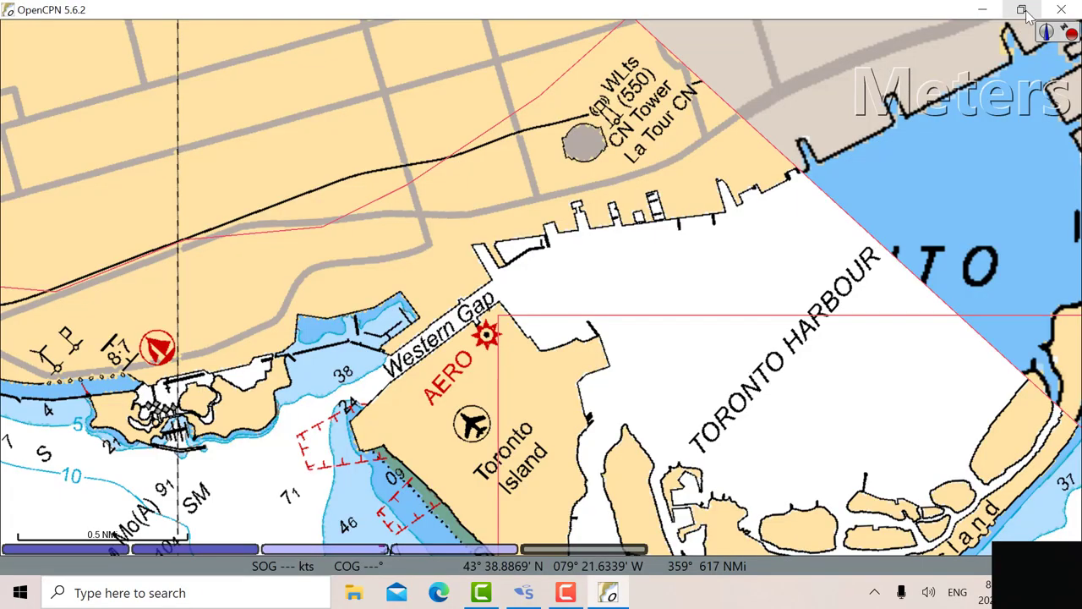
# - Un-maximise OpenCPN's Toronto Harbour chart window
pyautogui.click(1021, 9)
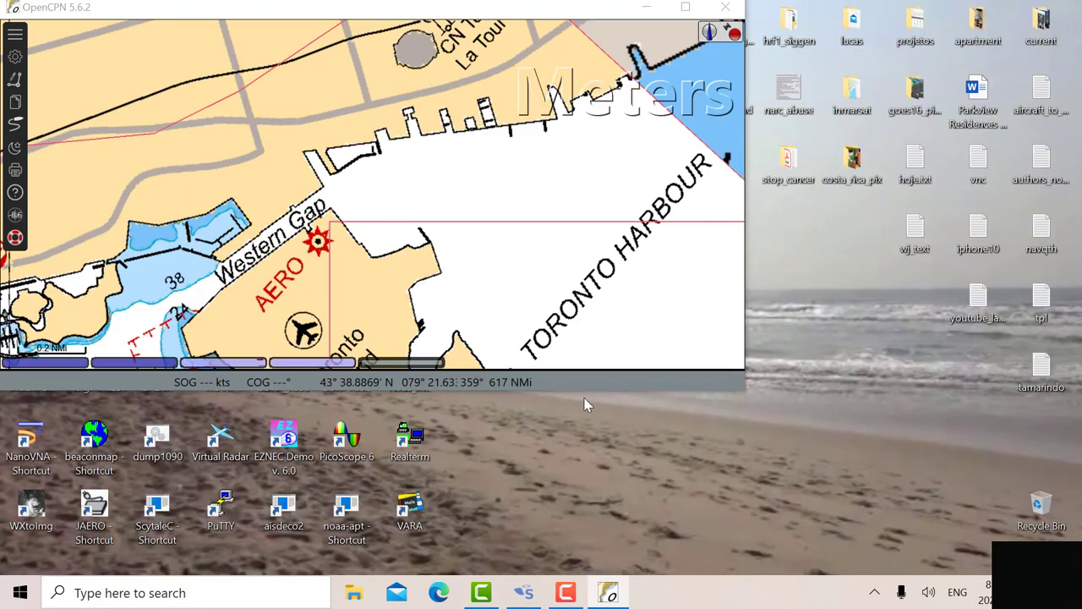